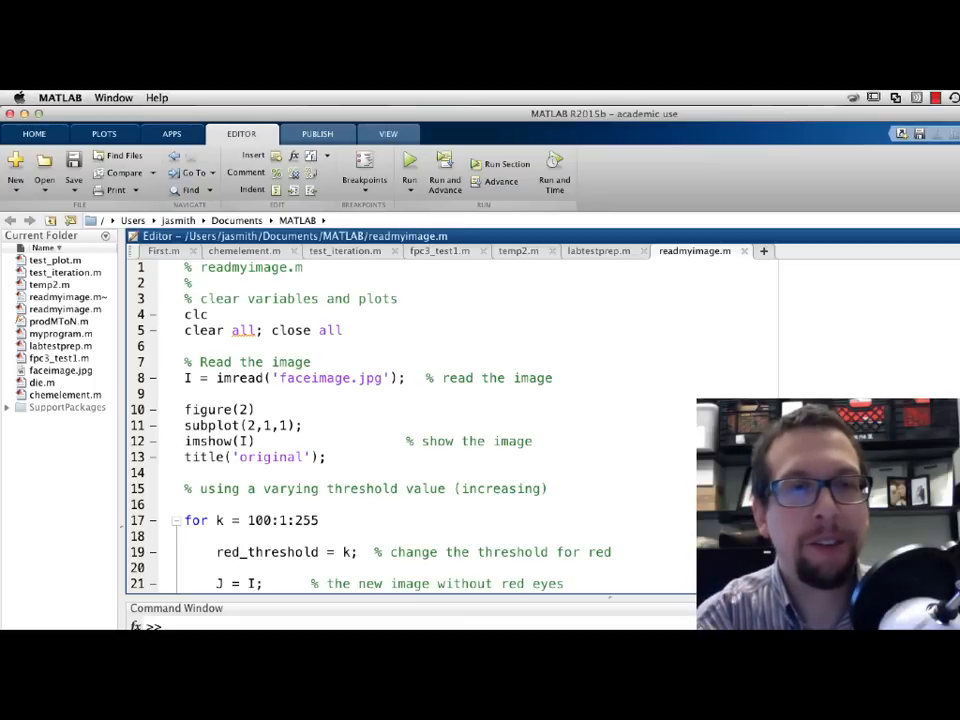
mouse_move(576, 504)
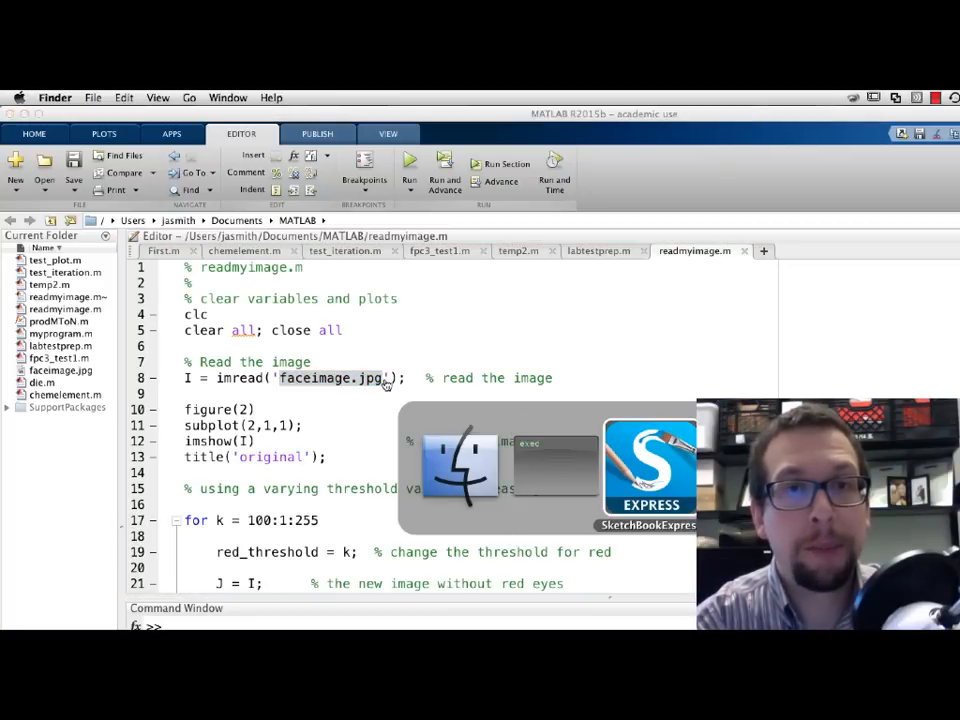
Comment the subplot(2,1,1) line with '% 2 figures in one. I want the 1st'
left_click(648, 464)
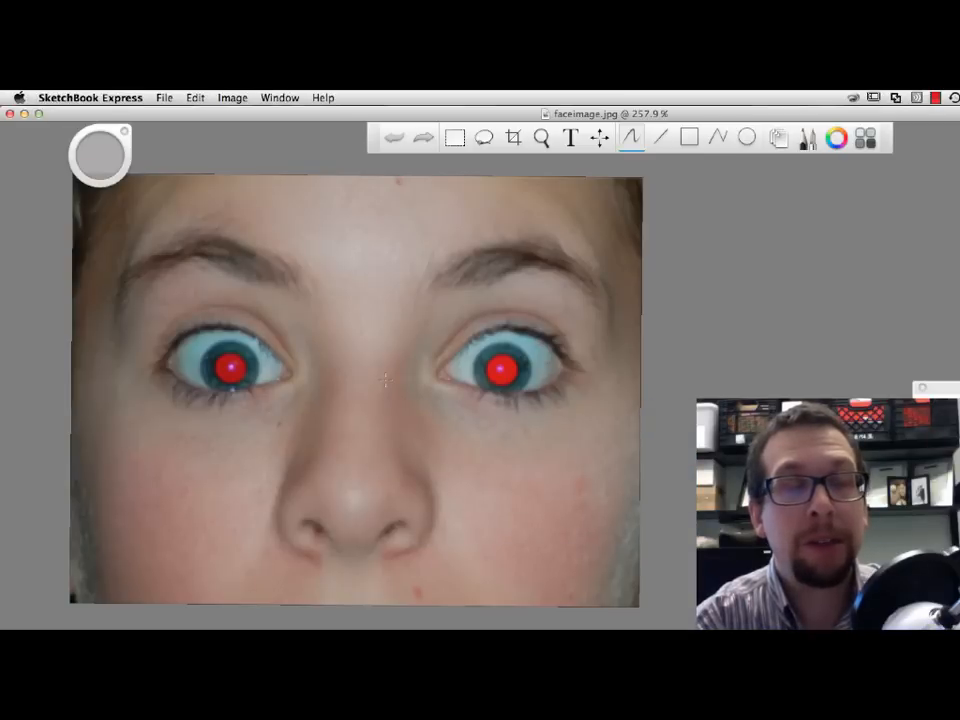
mouse_move(562, 120)
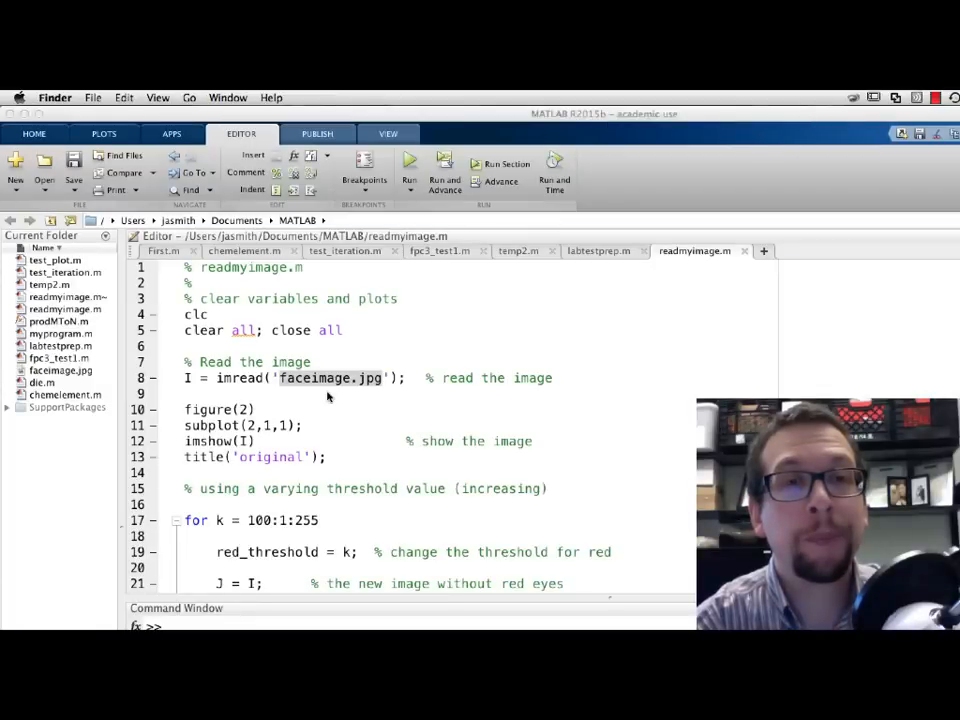
mouse_move(252, 412)
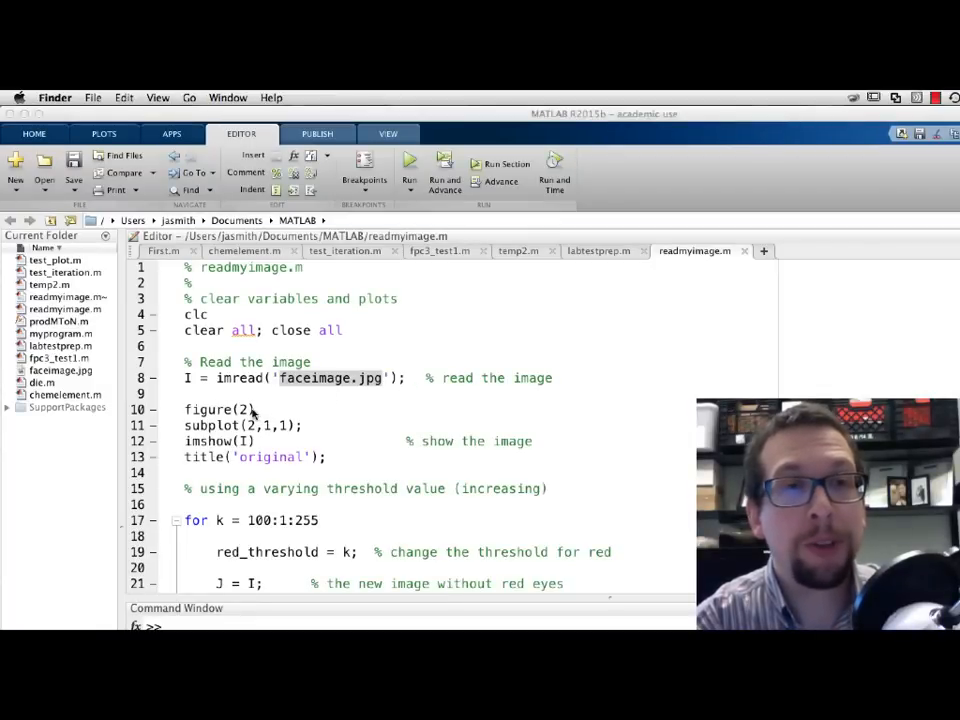
mouse_move(312, 424)
type("             %")
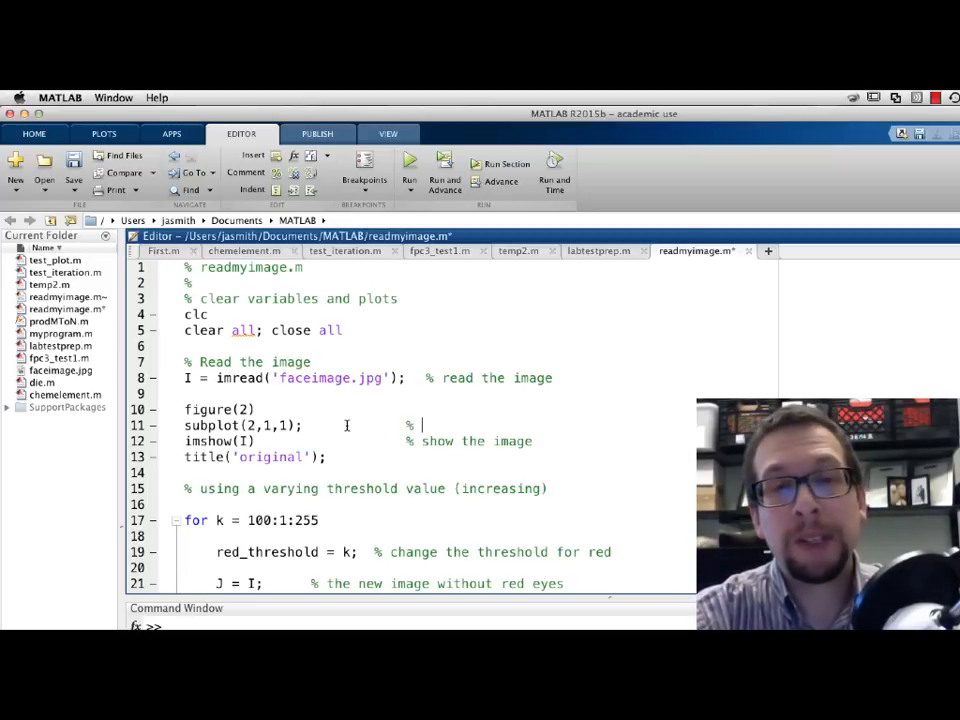
type("2")
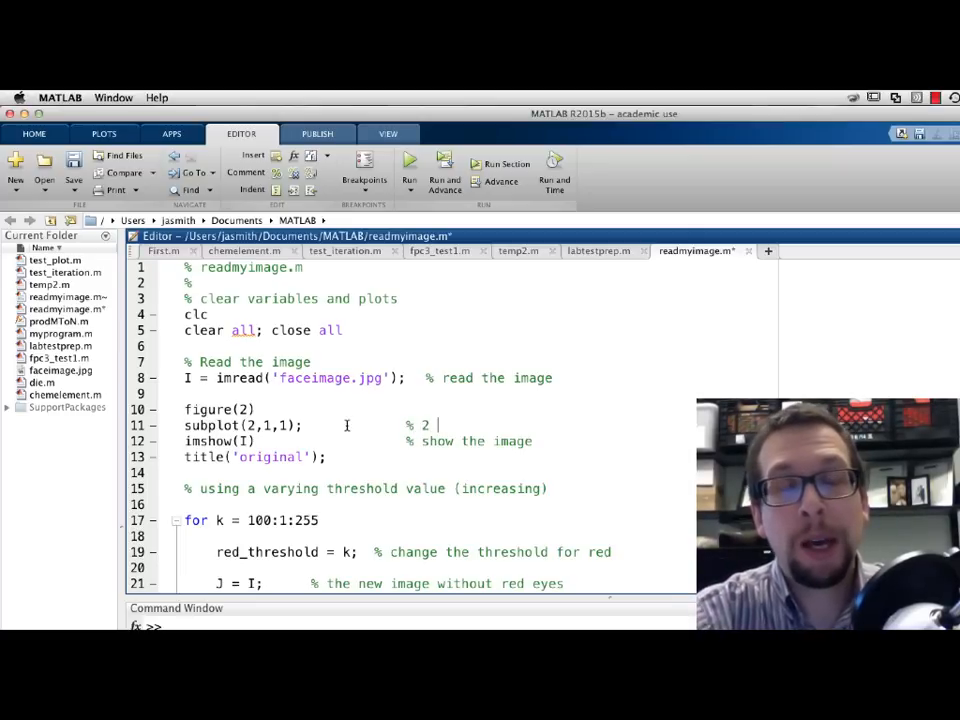
type("figures in one")
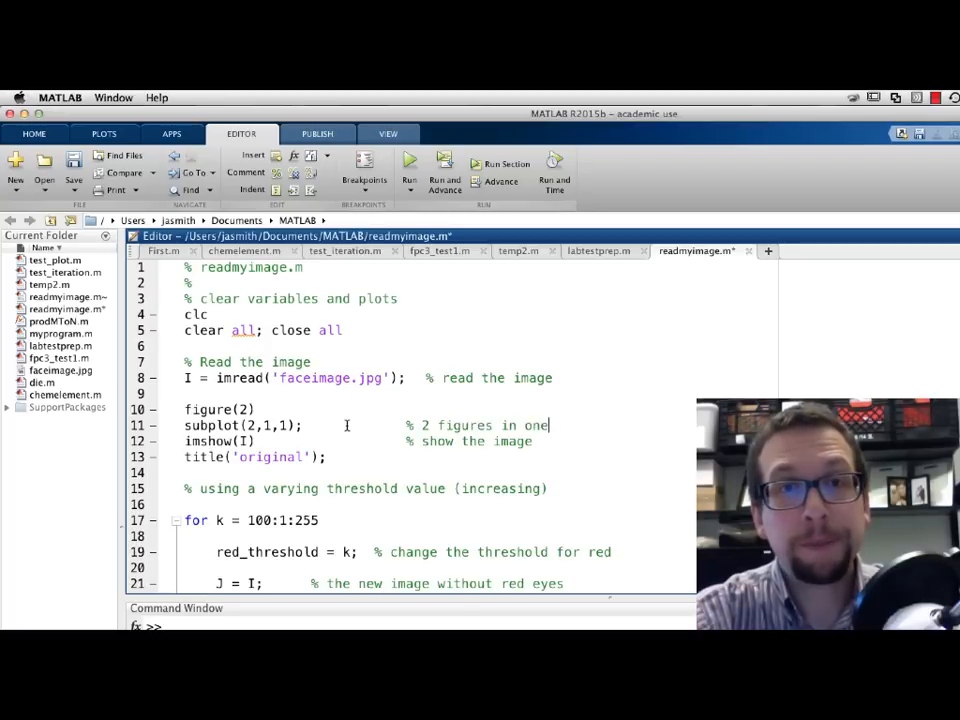
type(". I want the")
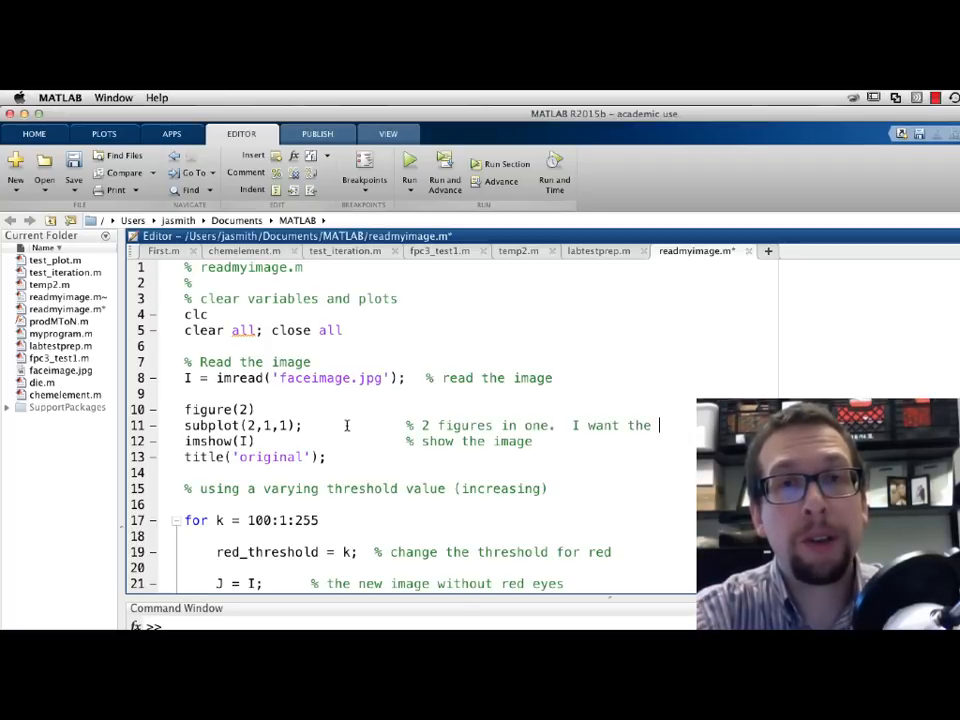
type("1st o")
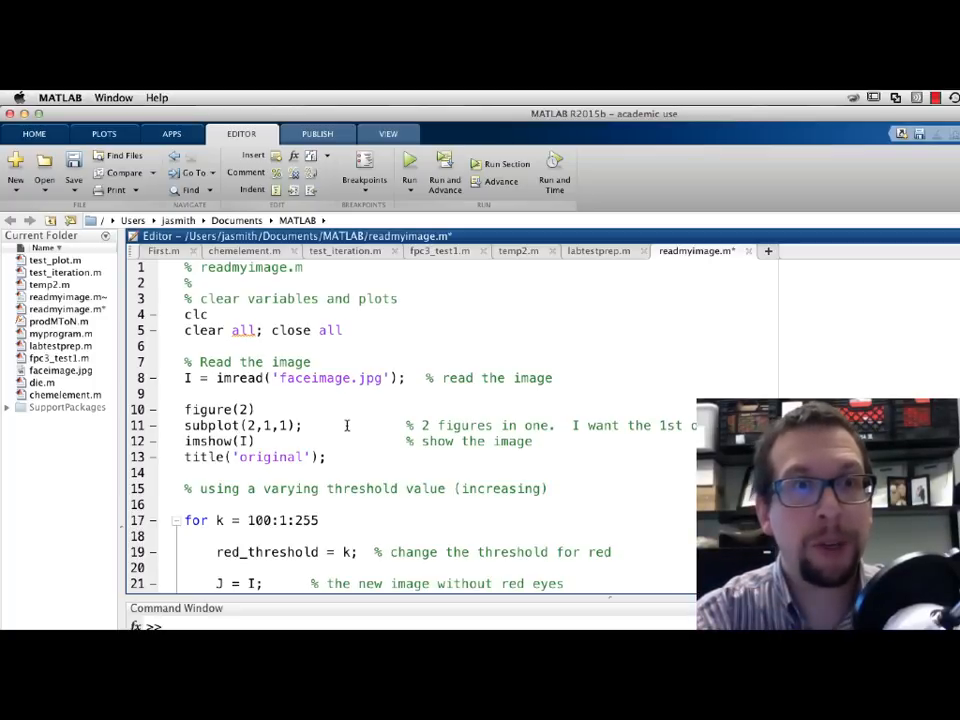
double_click(220, 442)
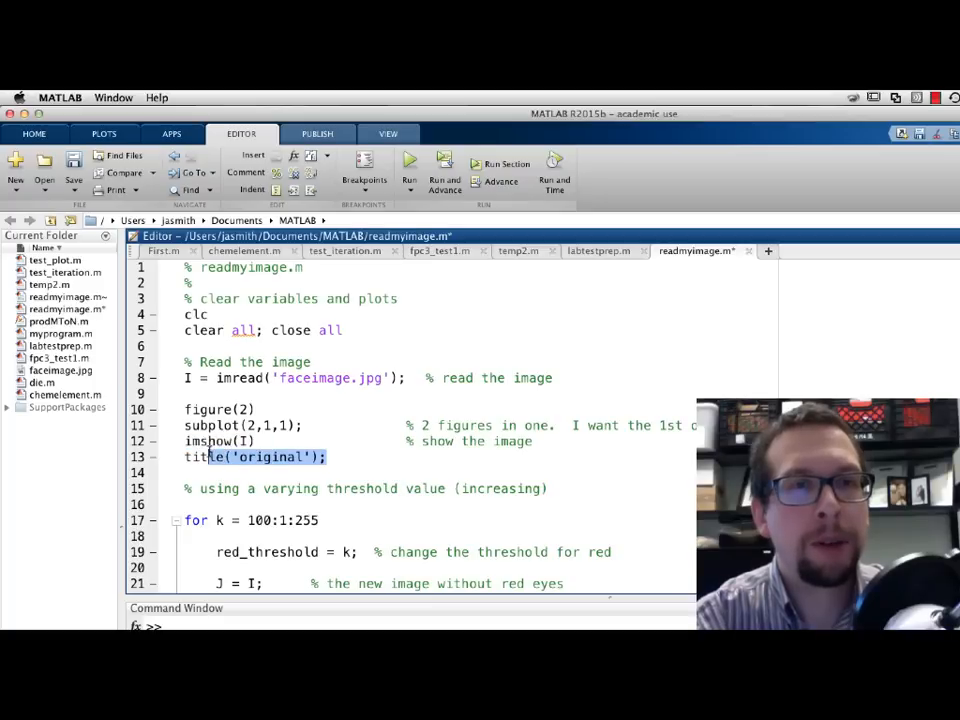
scroll("down", 3)
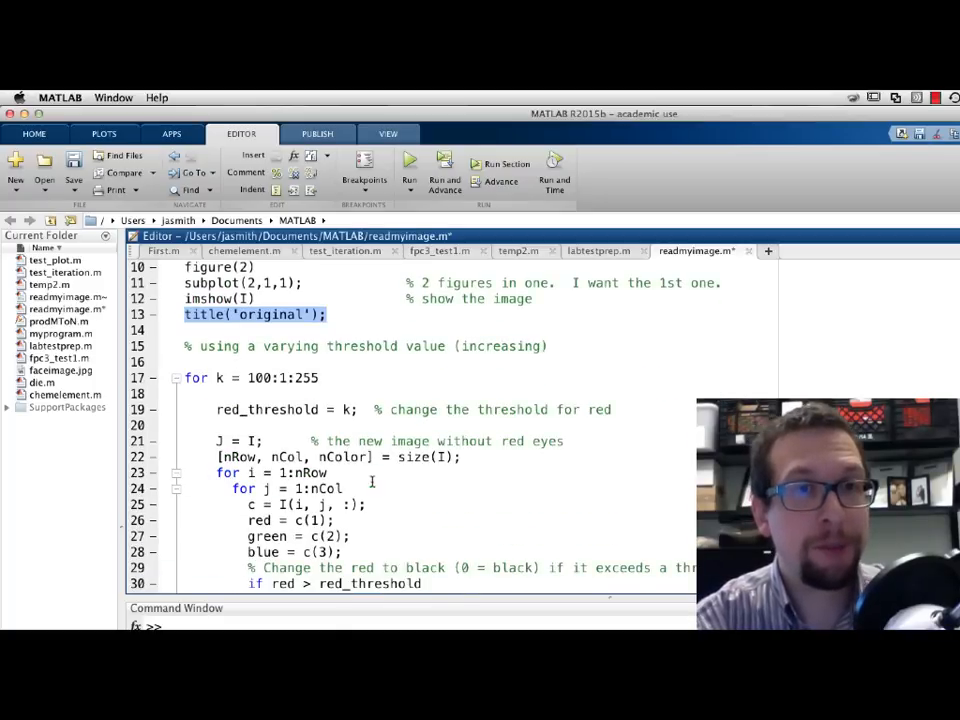
scroll("down", 3)
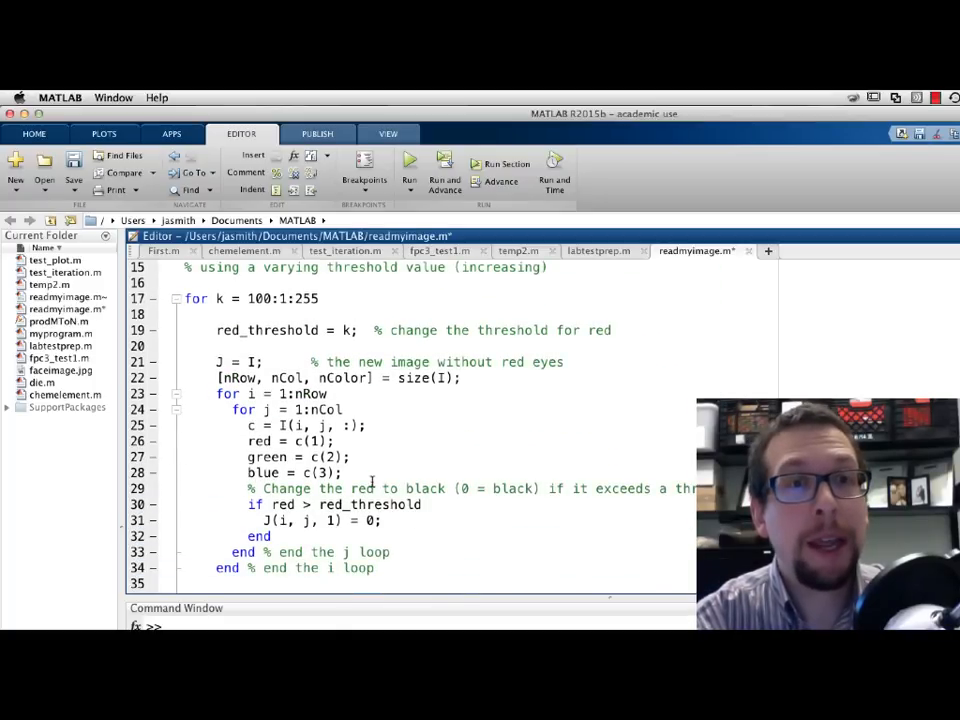
scroll("down", 3)
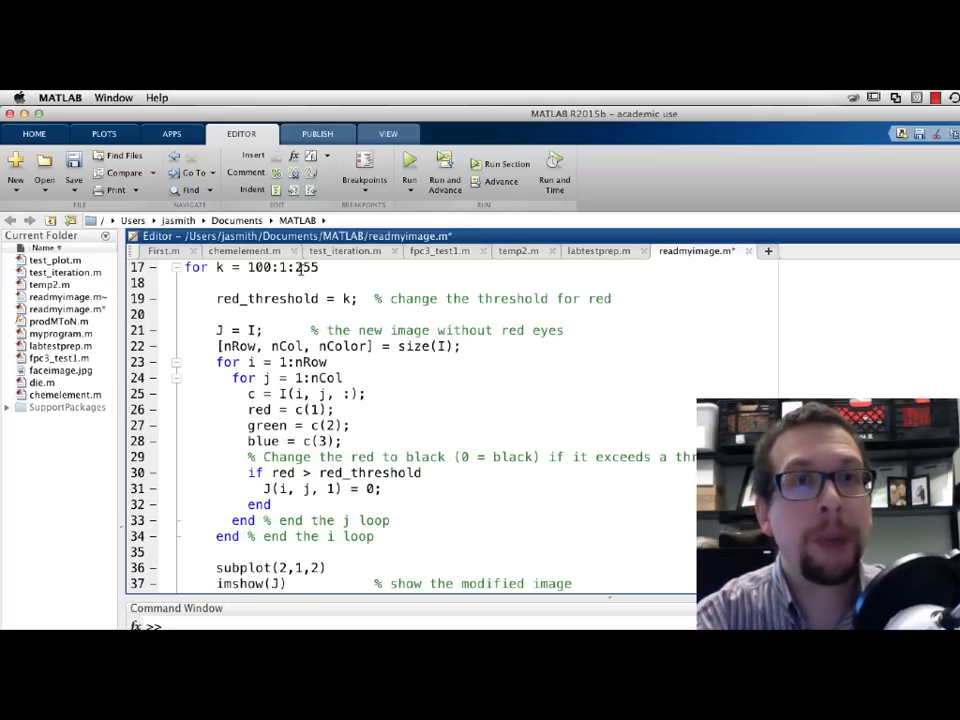
triple_click(250, 268)
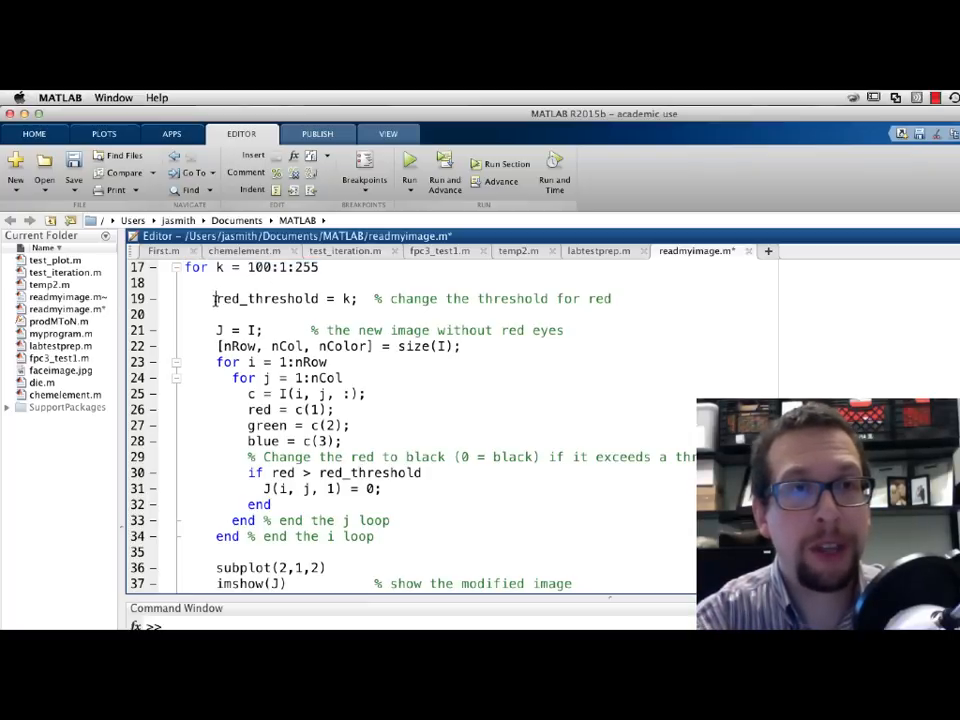
double_click(256, 268)
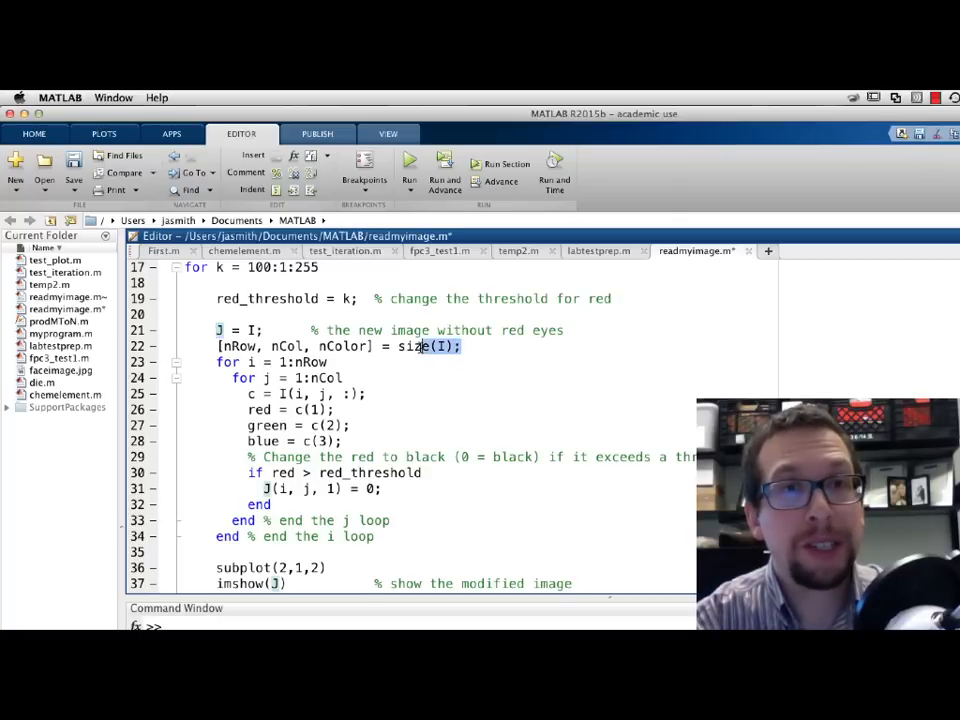
double_click(424, 346)
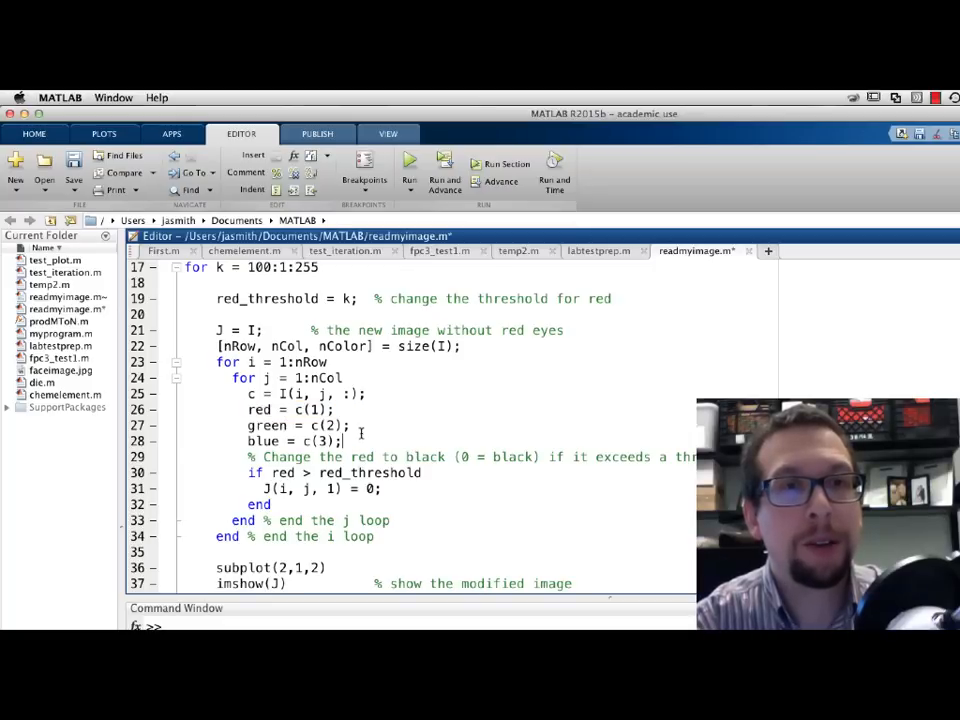
Comment the red-zeroing line J(i, j, 1) = 0 with '% 0 = black.'
double_click(292, 424)
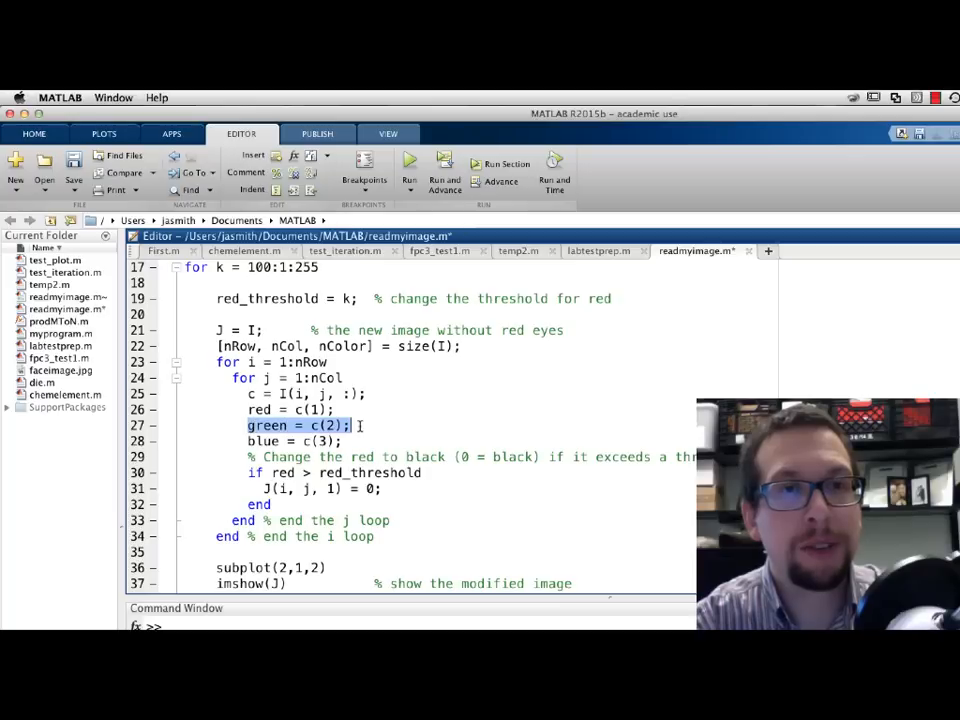
left_click(296, 442)
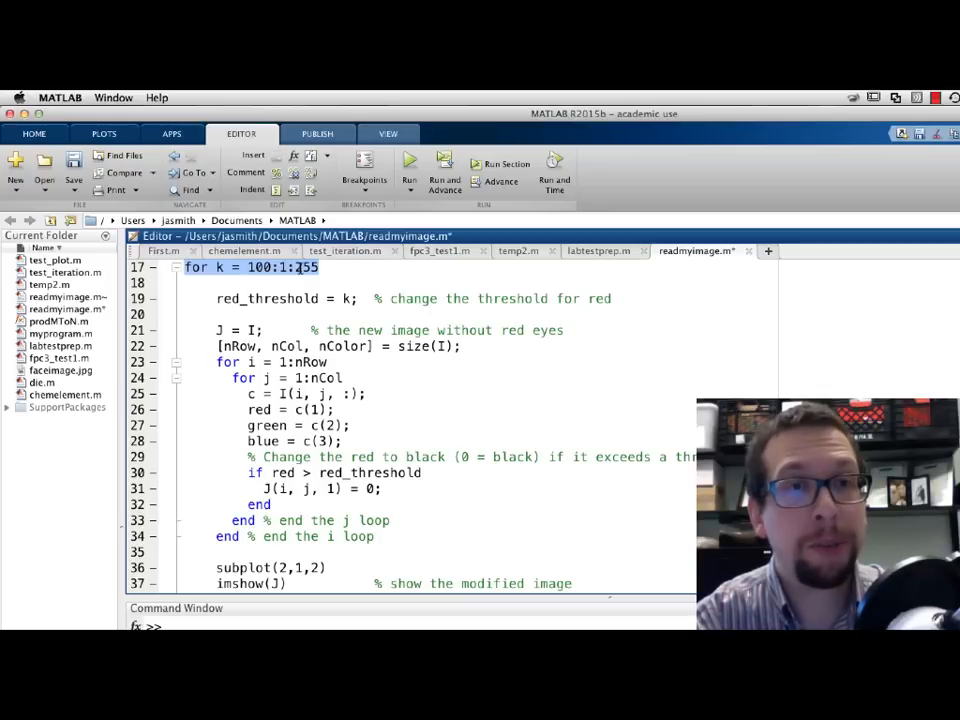
double_click(300, 488)
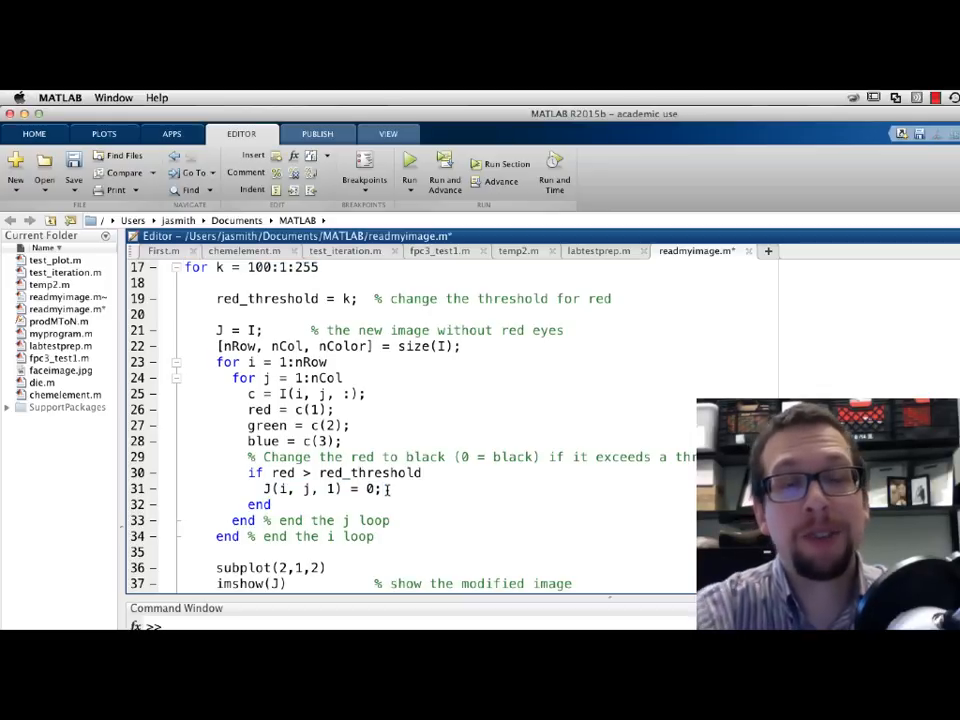
type("% 0")
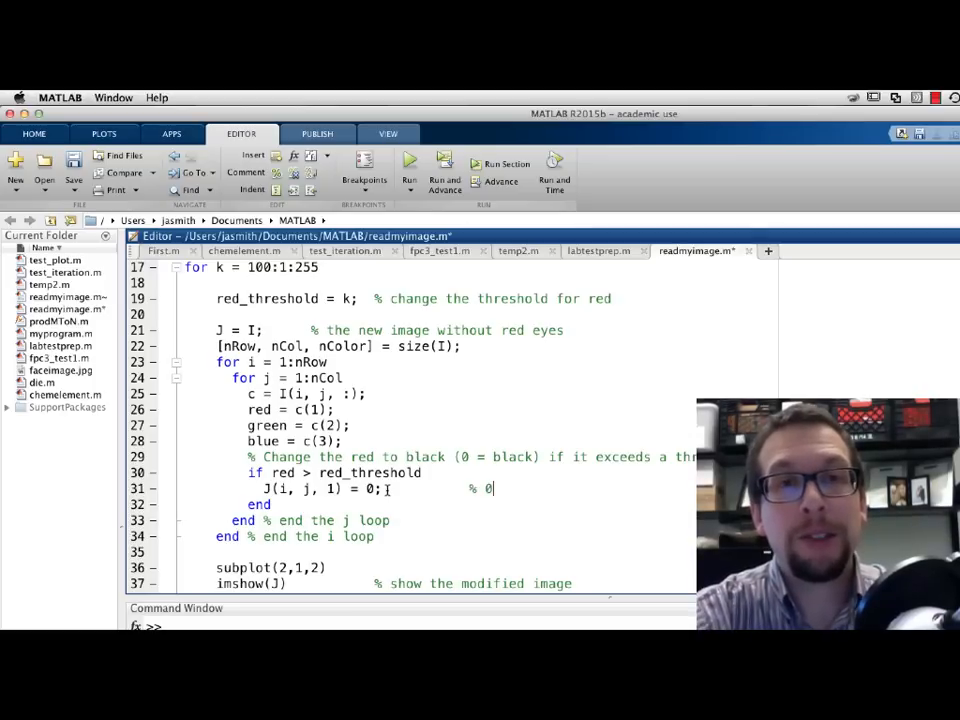
type("= black.")
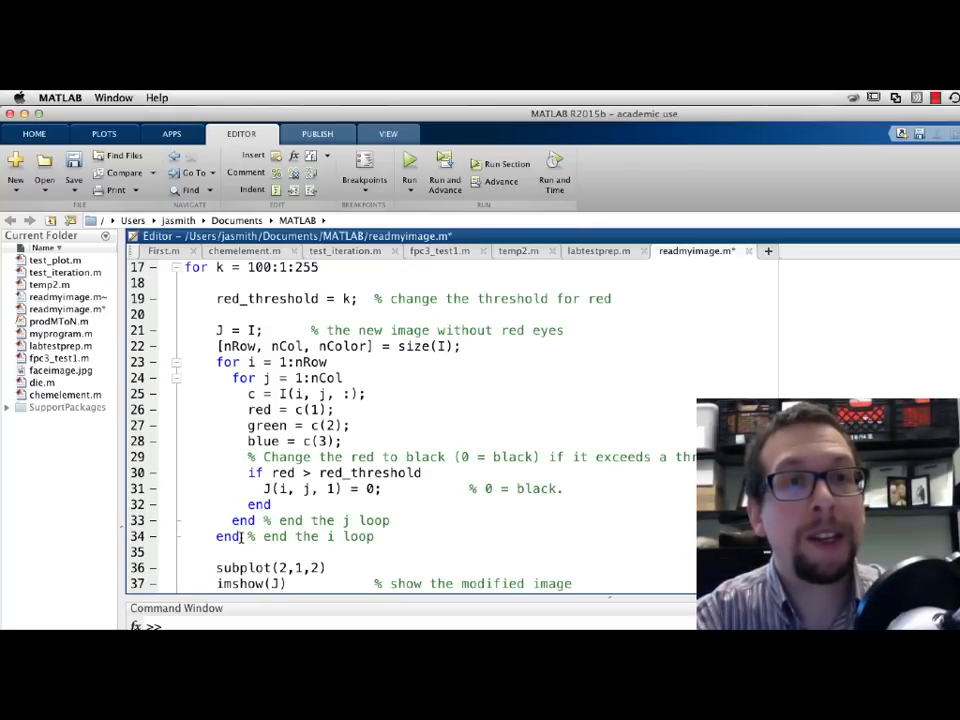
scroll("down", 3)
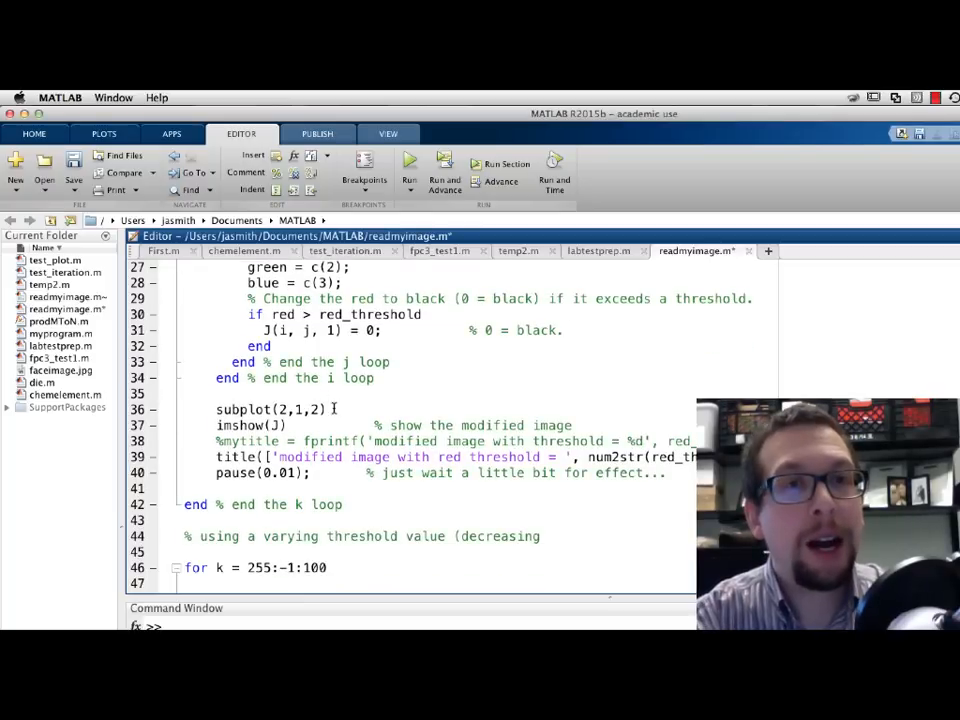
double_click(268, 408)
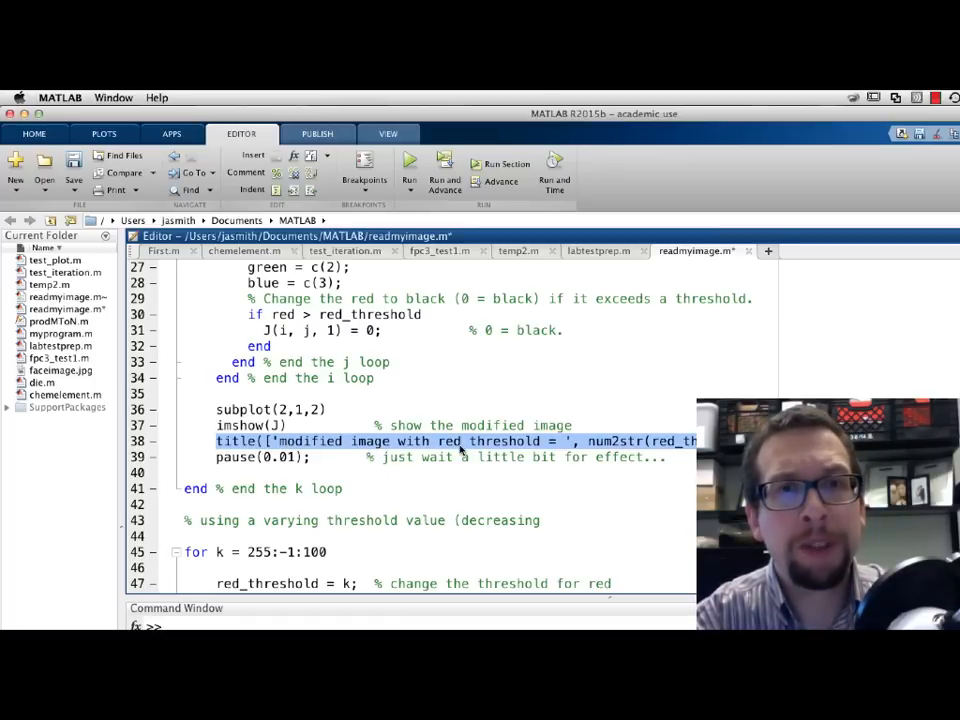
left_click(612, 442)
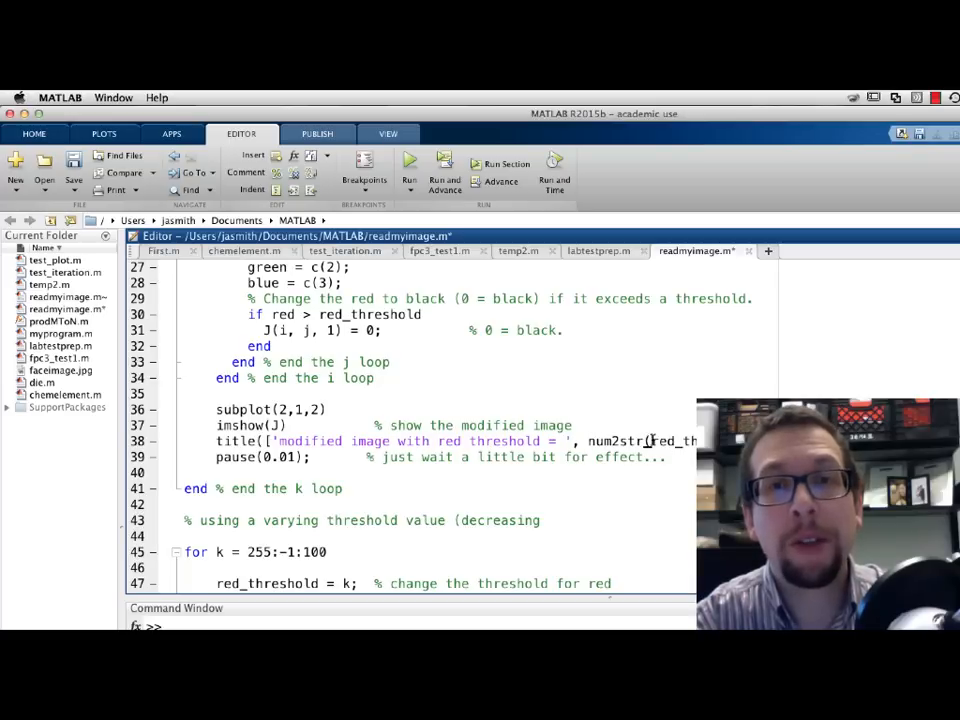
double_click(672, 442)
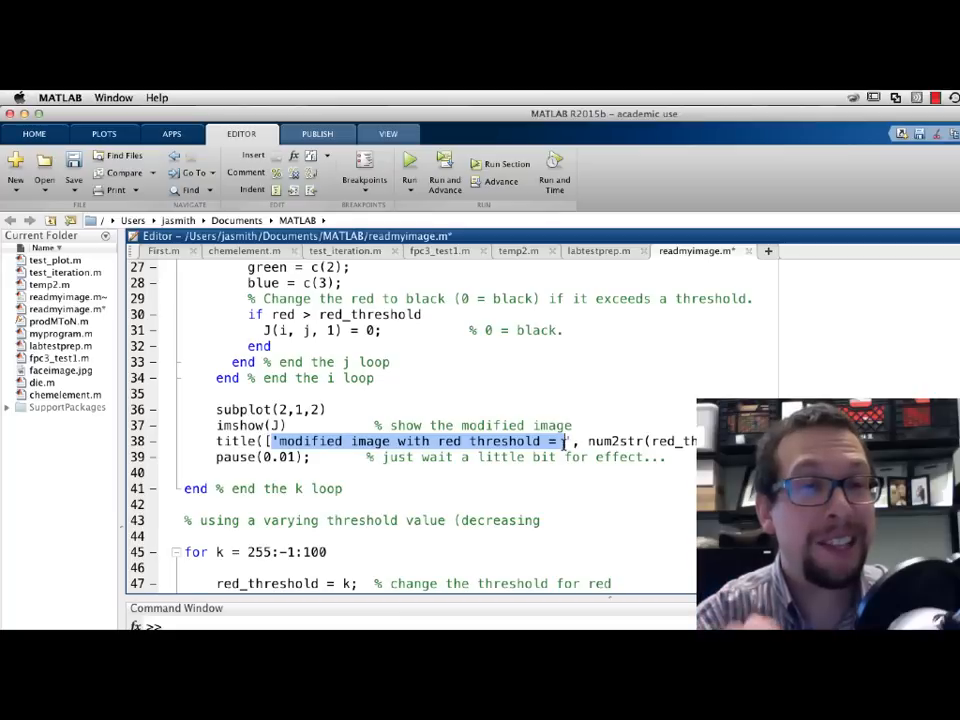
left_click(262, 456)
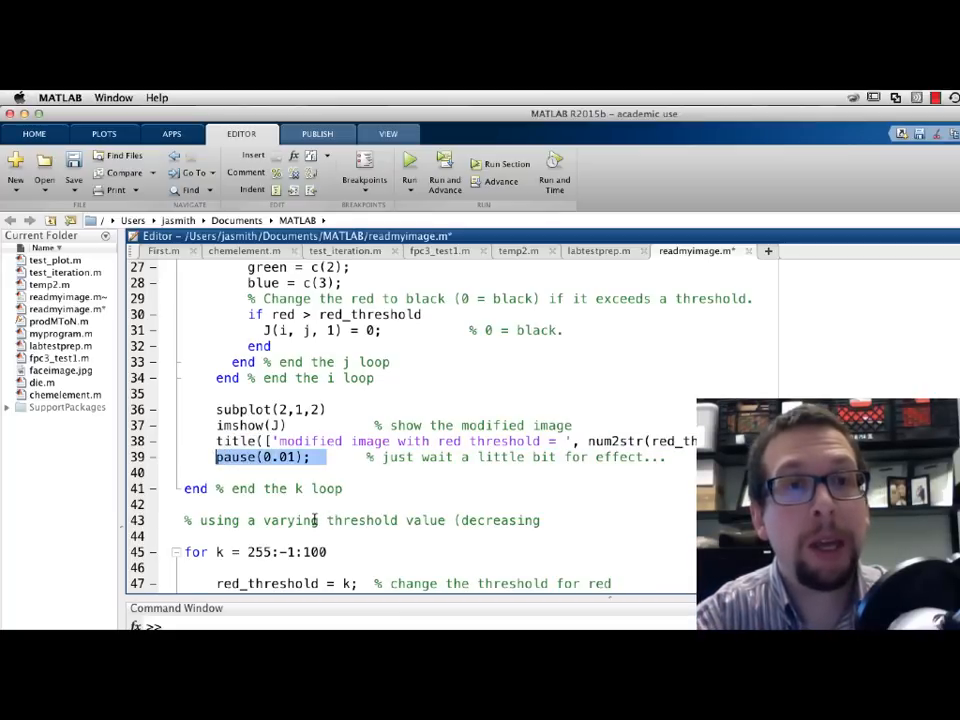
scroll("down", 3)
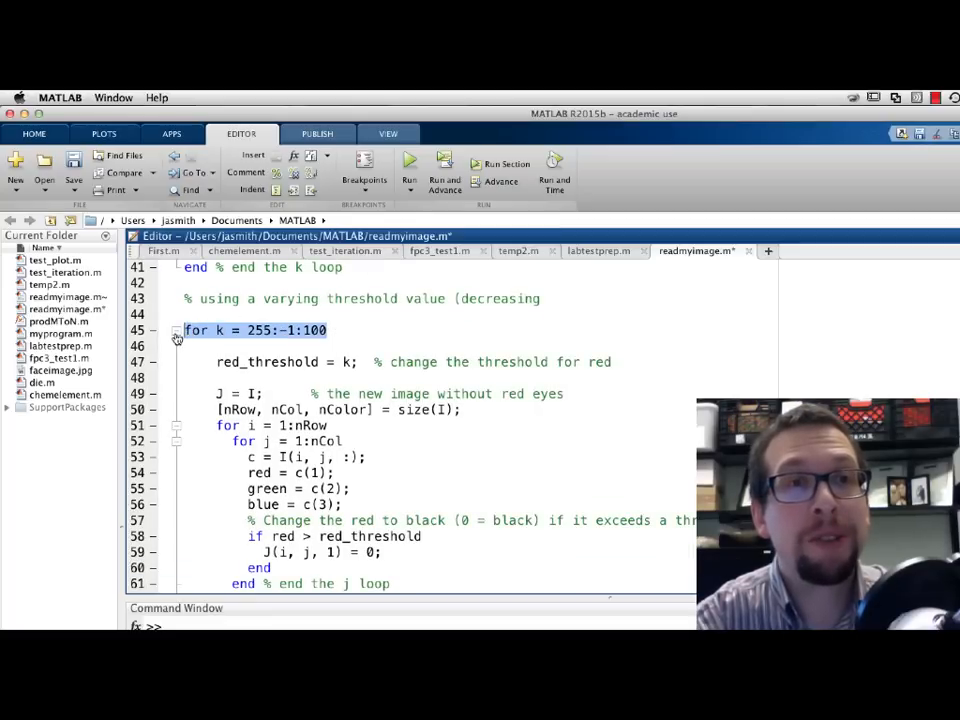
Review the decreasing loop bounds, then save and run readmyimage.m to open its figure
left_click(270, 330)
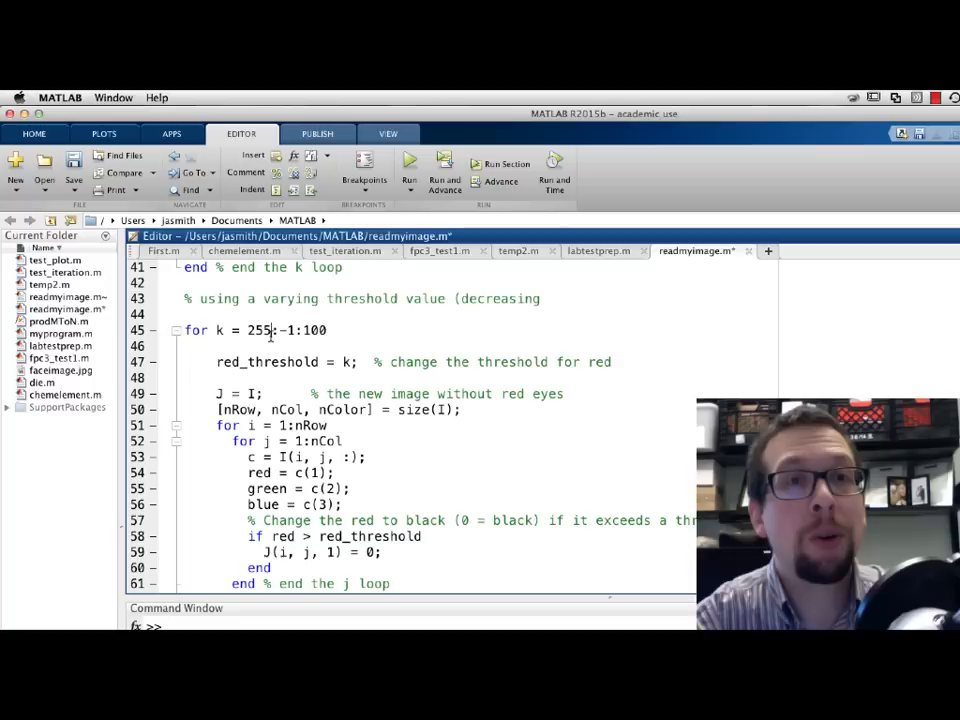
double_click(256, 330)
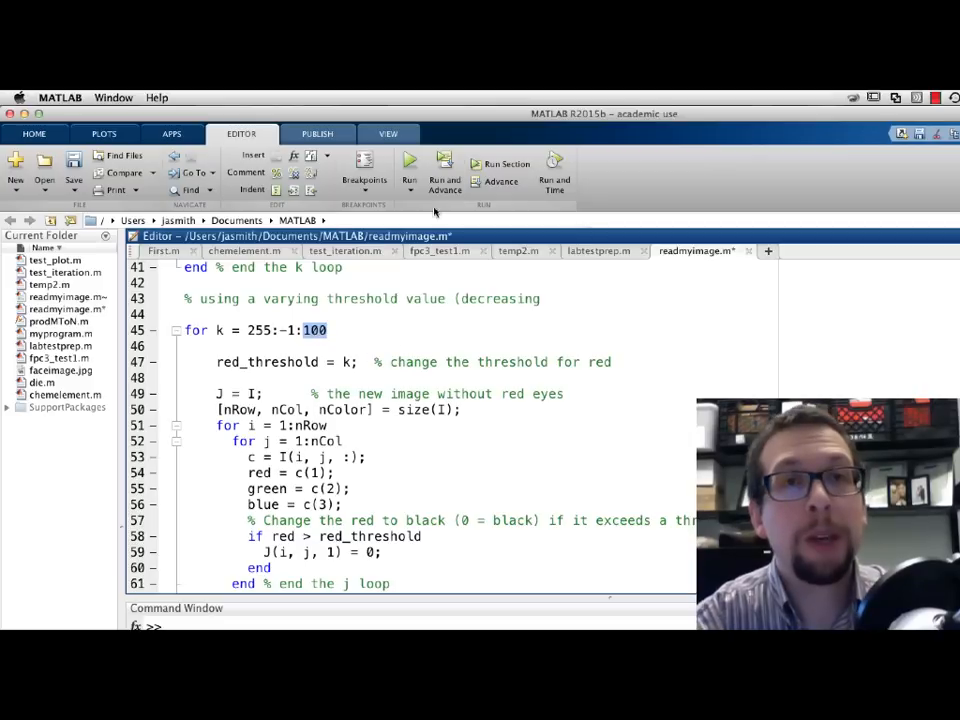
mouse_move(408, 164)
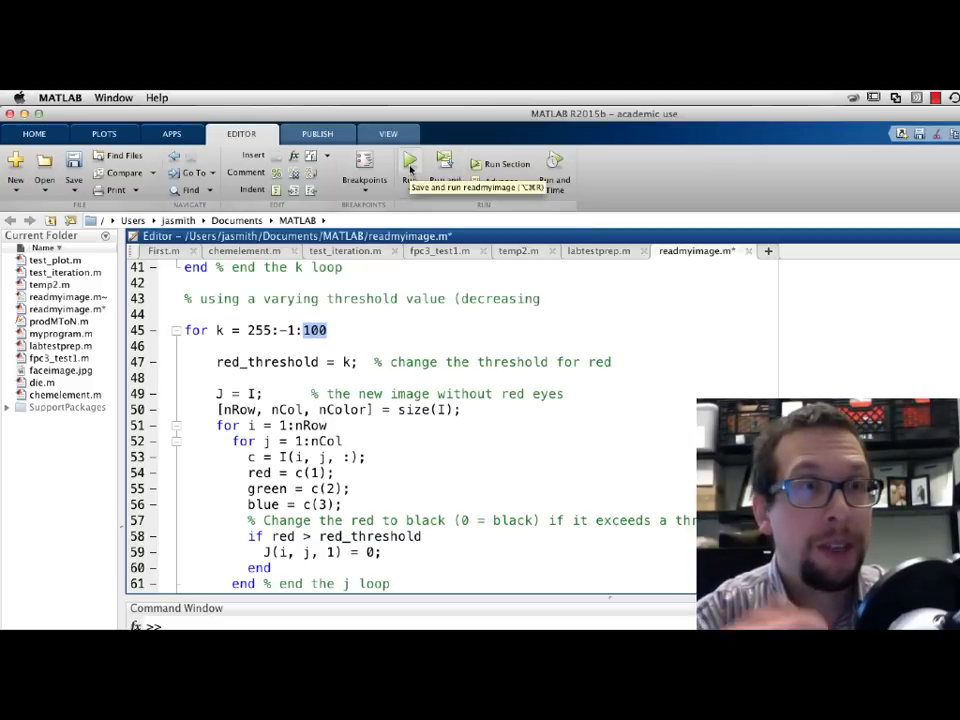
left_click(410, 160)
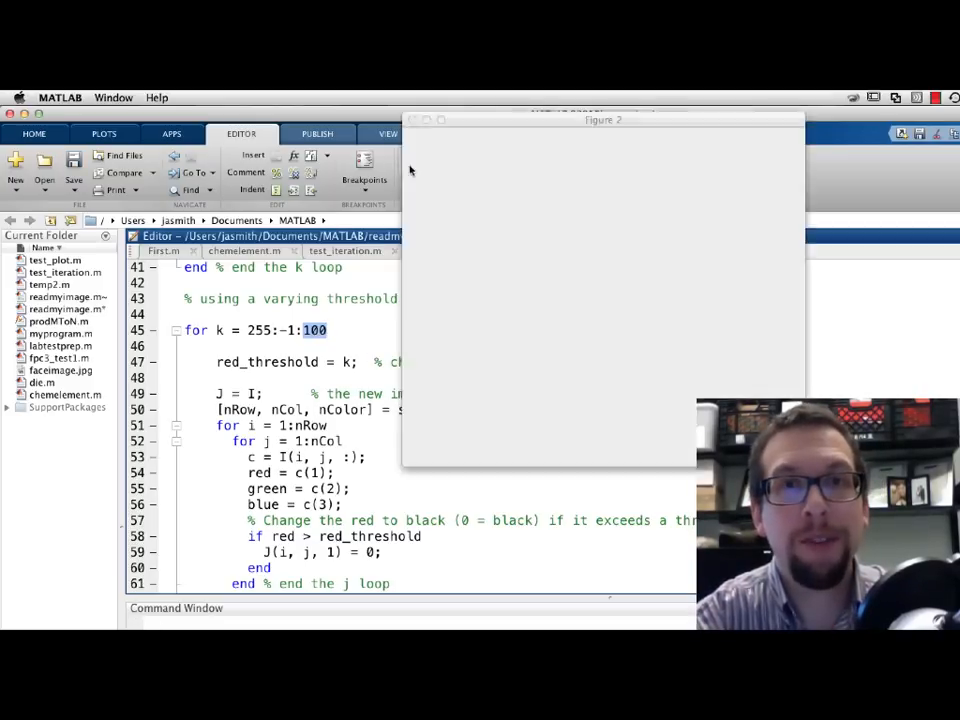